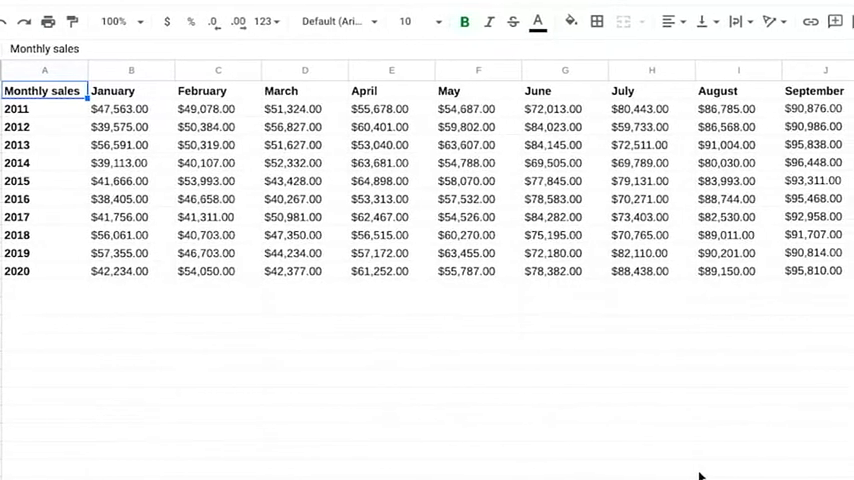
- Add the header 'Annual Sales' in N1 beside the December column
scroll("right", 3)
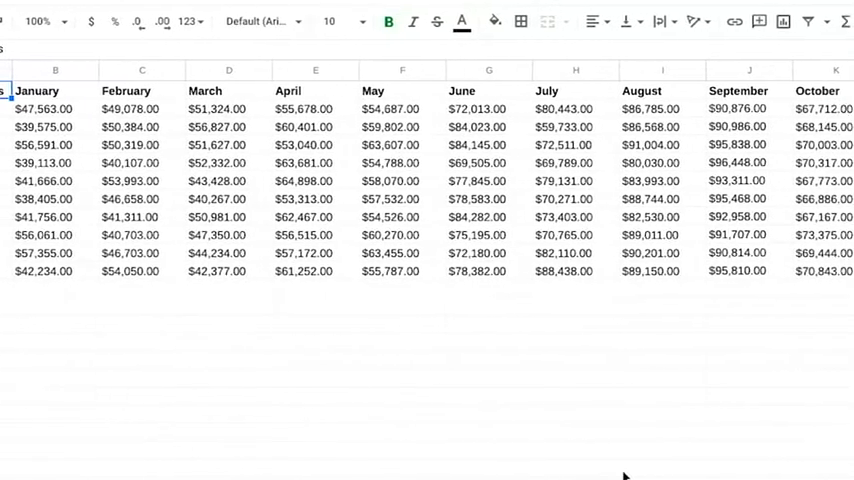
scroll("right", 3)
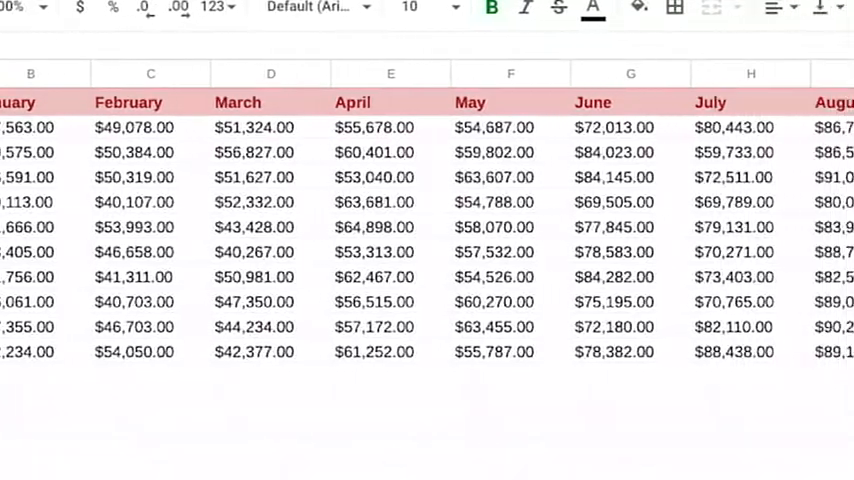
scroll("right", 3)
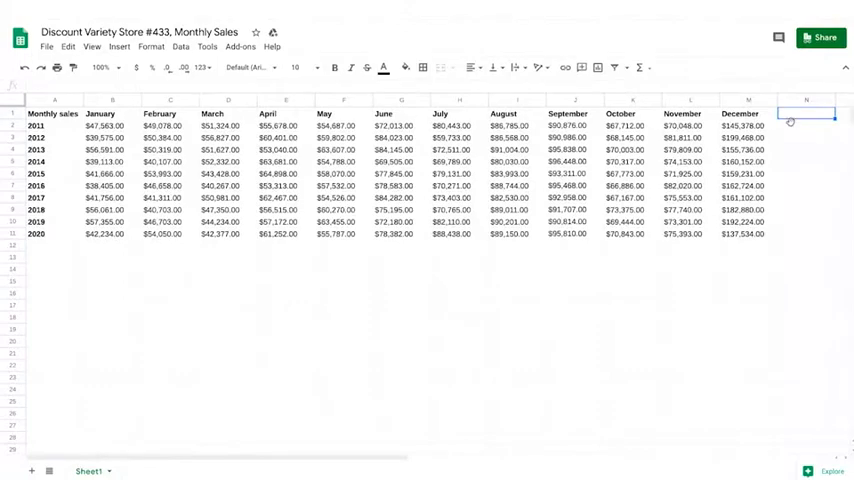
left_click(806, 112)
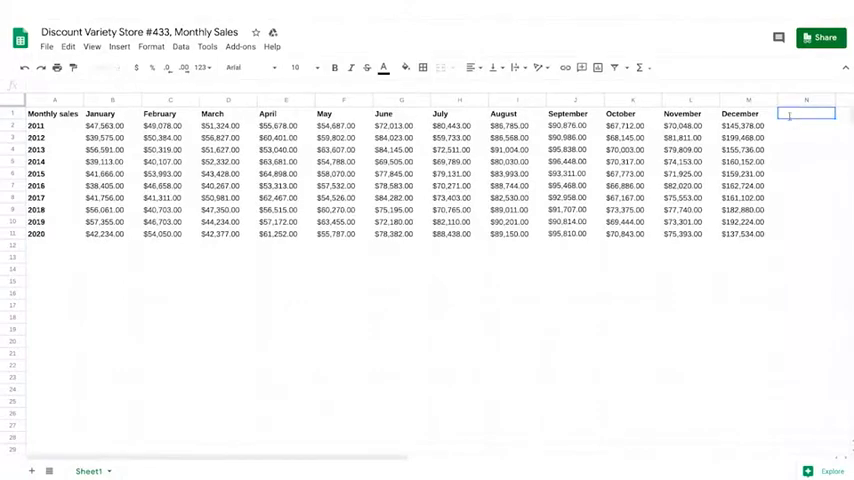
type("Annual Sales")
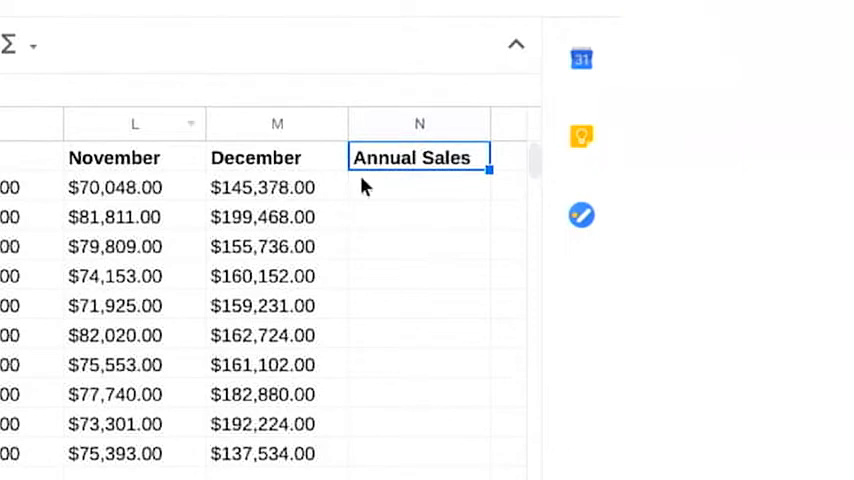
- Begin a =SUM( formula in the 2011 Annual Sales cell N2
left_click(419, 187)
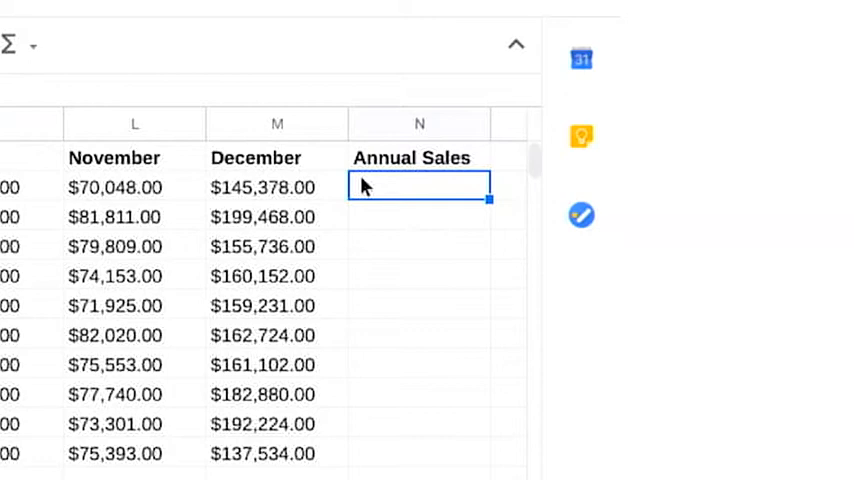
type("=")
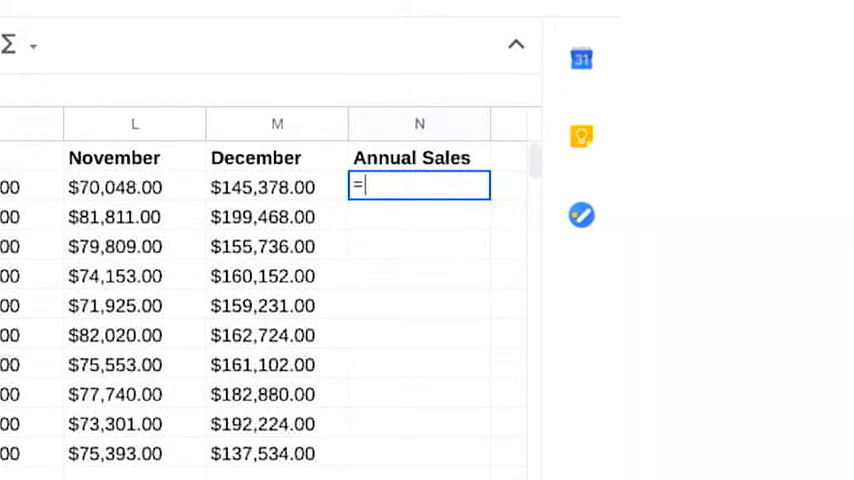
type("SUM")
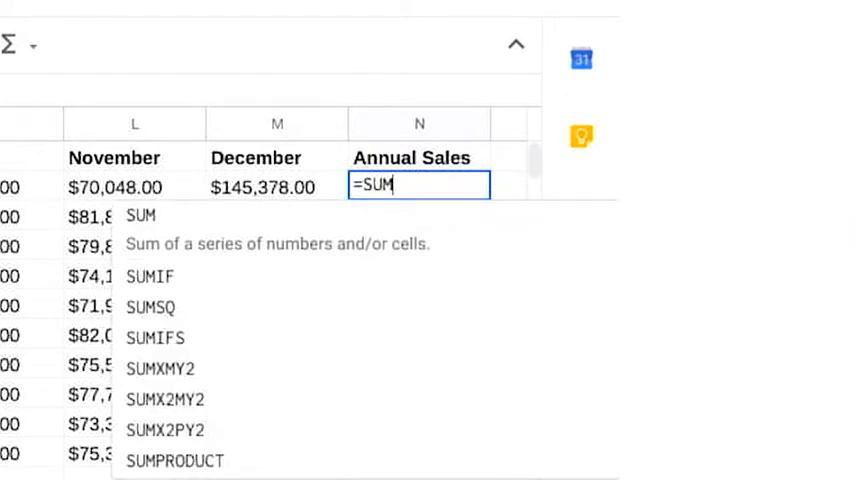
type("(B2:M2")
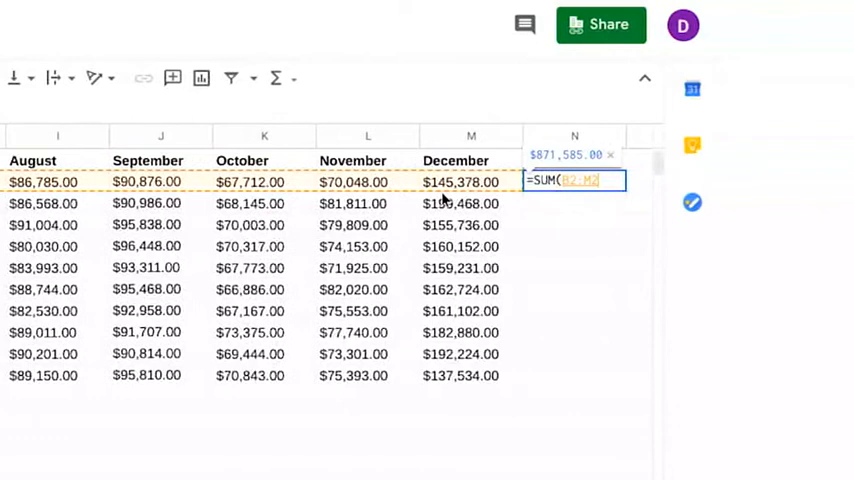
- Scroll right past the Annual Sales column toward column O
scroll("right", 3)
type("Growth")
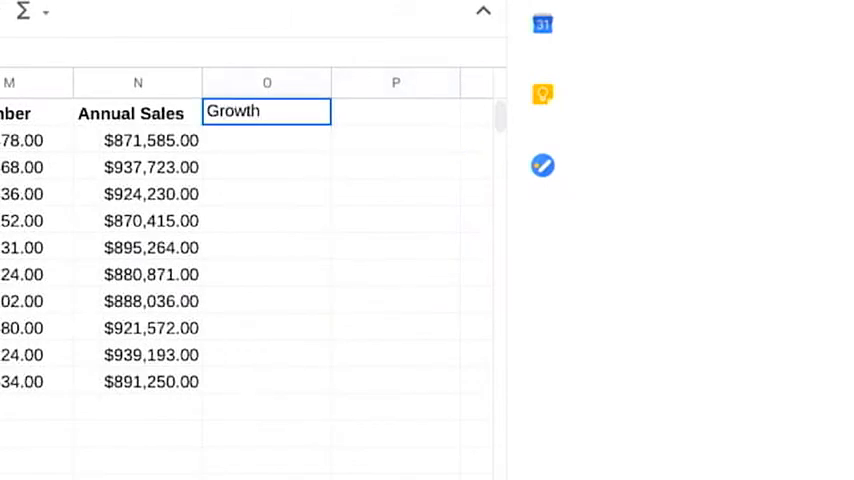
- Finish the 'Growth from previous year' header and enter =N3-N2 in O2
type("from previous year")
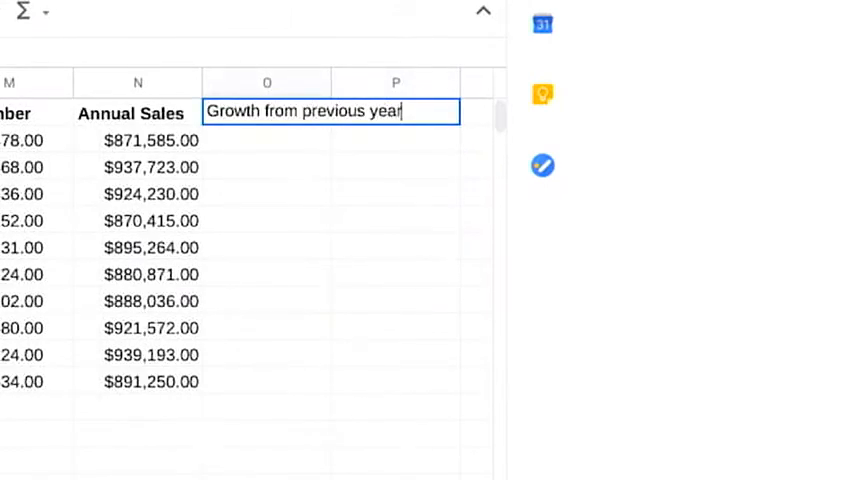
key("enter")
type("=N3")
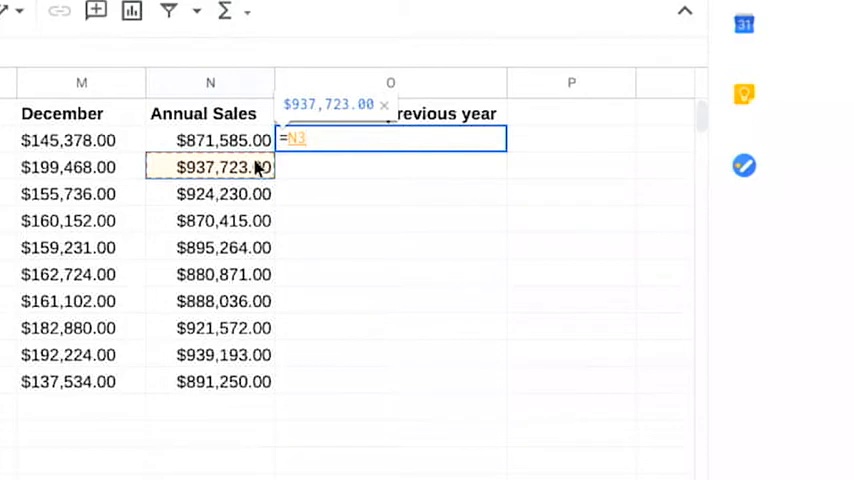
type("-")
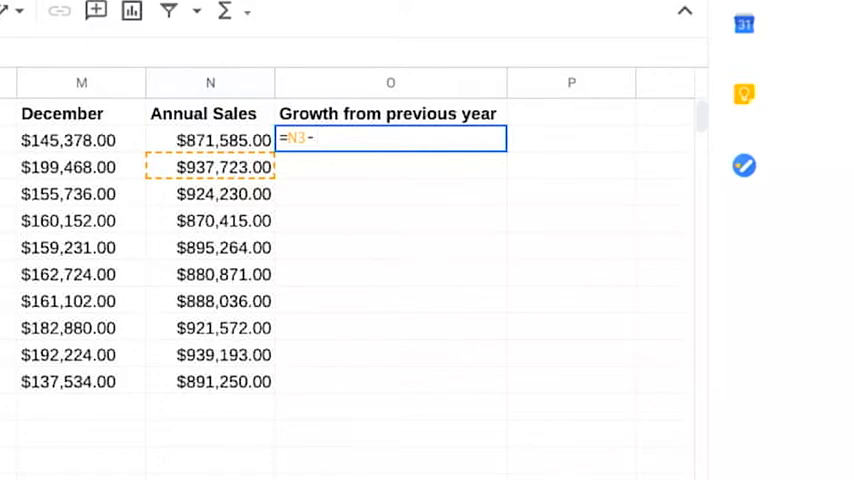
left_click(210, 139)
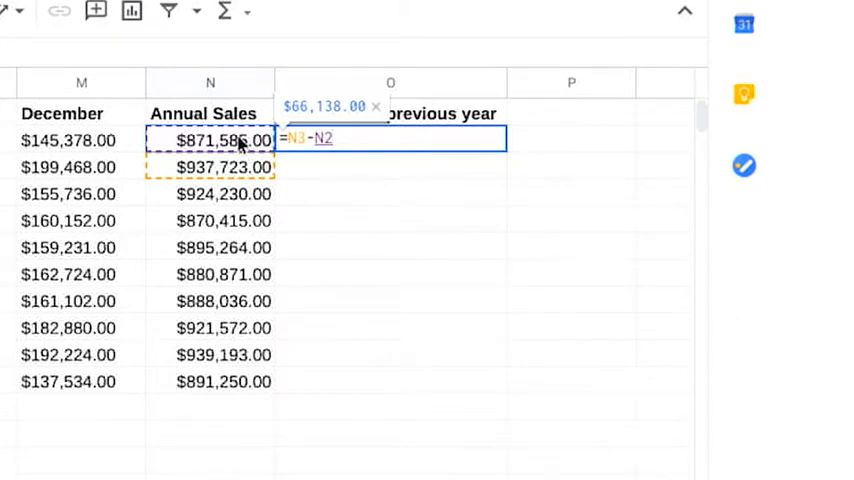
key("Enter")
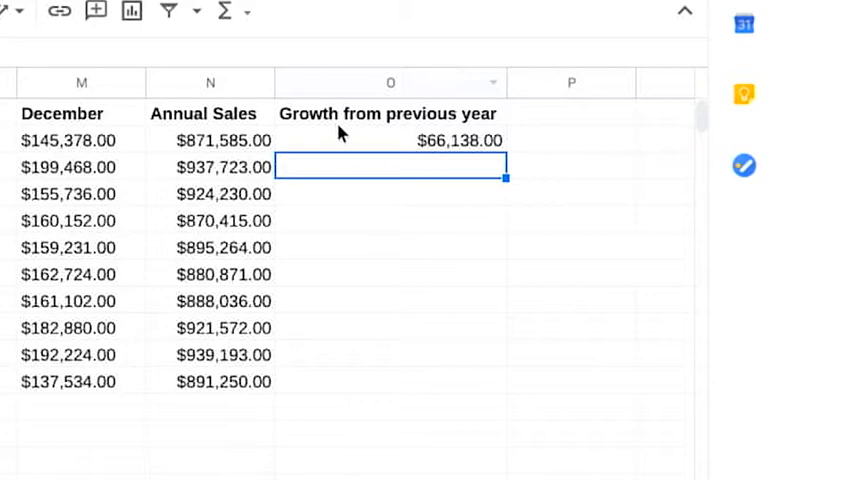
- Head column P with '% Growth'
left_click(390, 140)
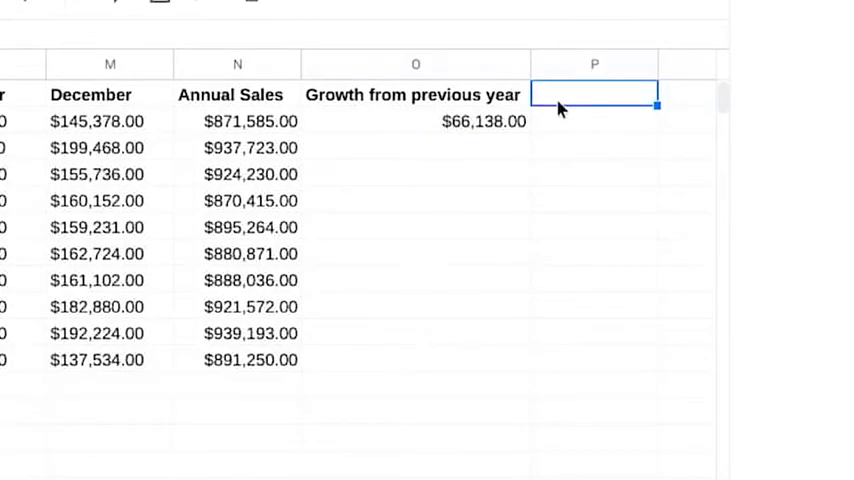
type("%")
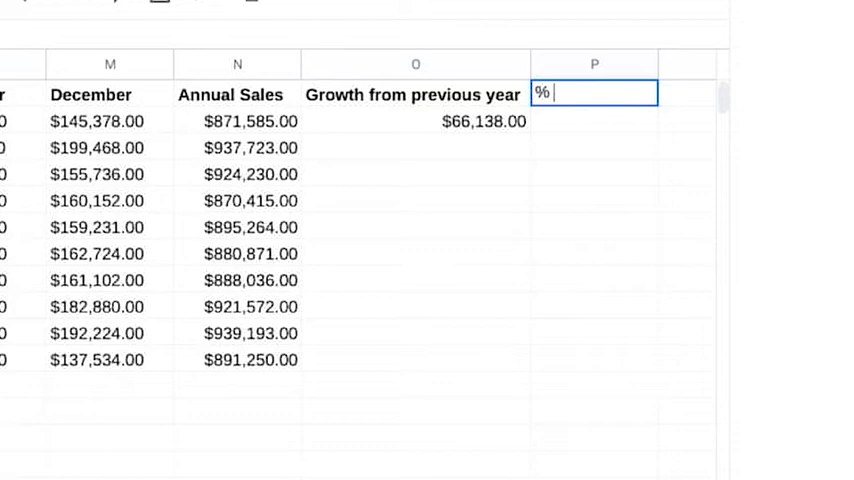
type("Growth")
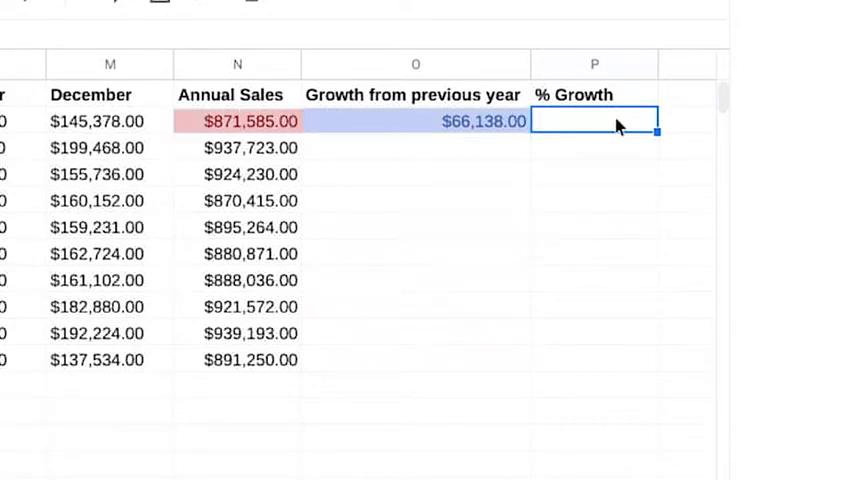
- Enter =O2/N2 in P2, giving about 0.0759
type("=")
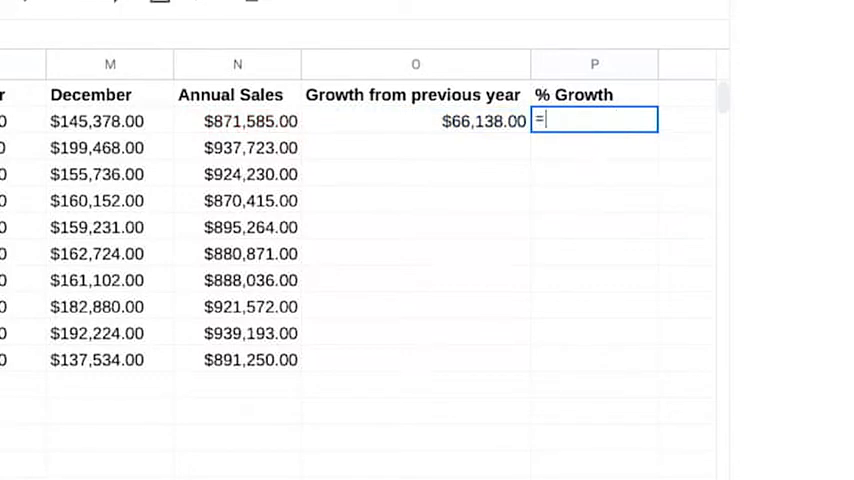
type("O2")
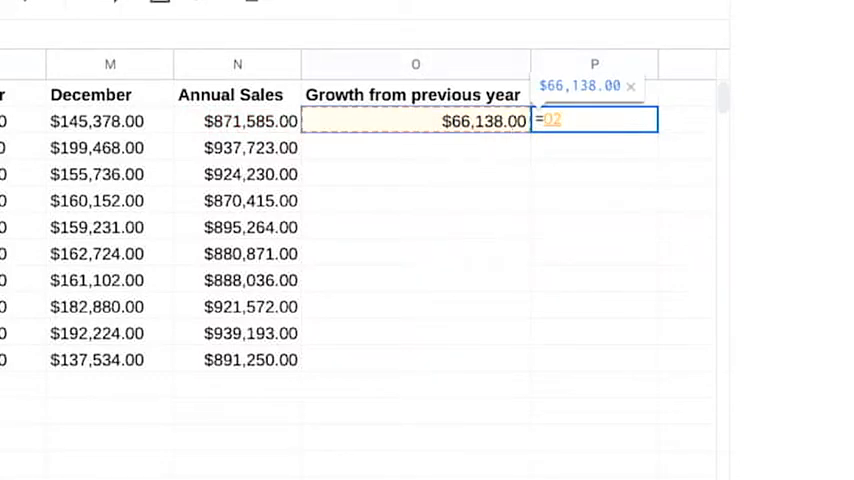
left_click(237, 121)
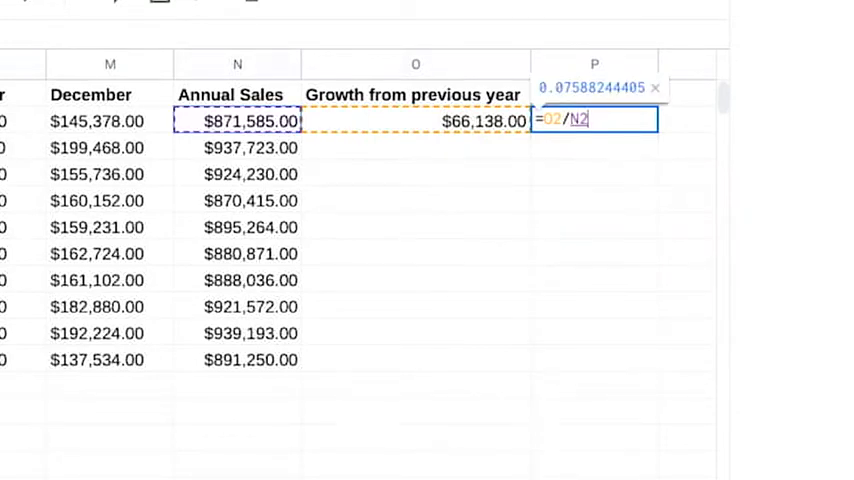
key("enter")
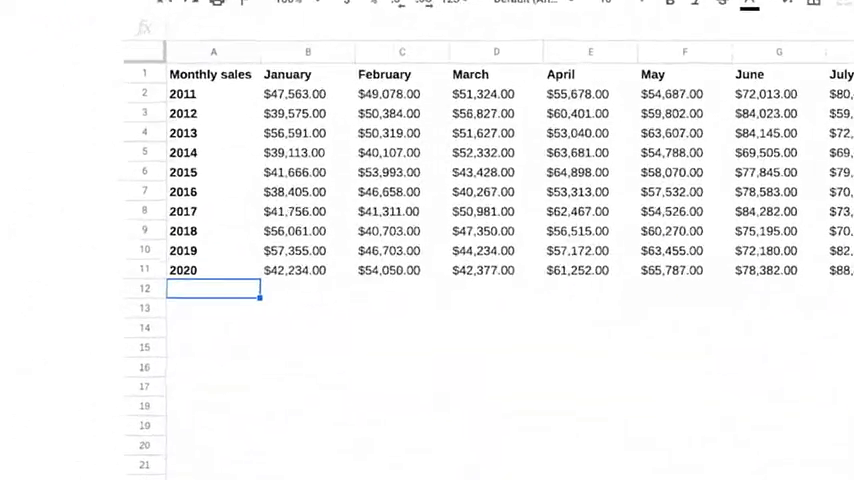
- Label A12 'Average by month' and make it bold
type("Average b")
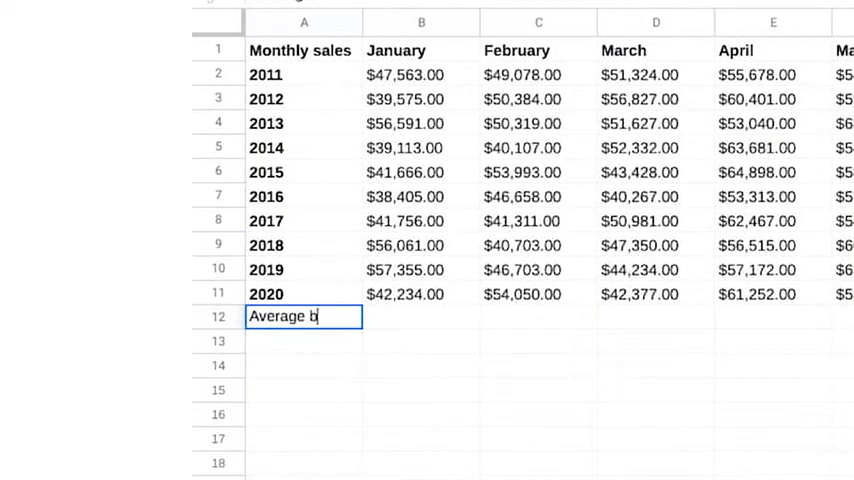
key("enter")
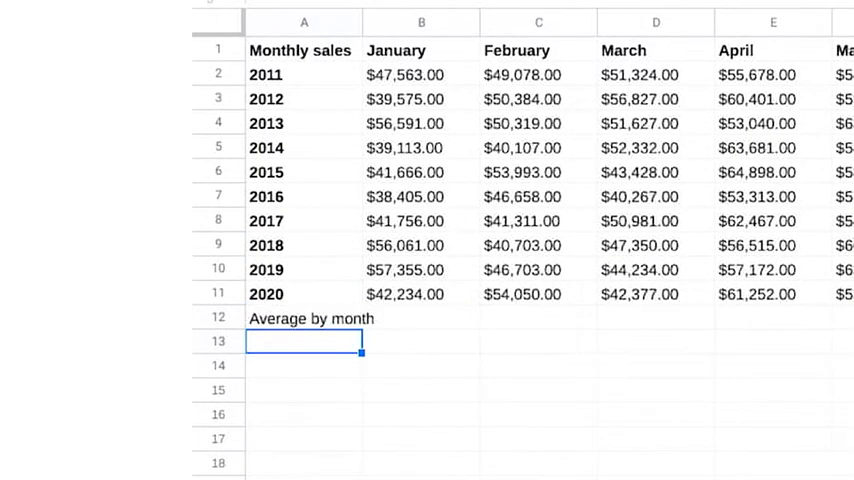
left_click(303, 318)
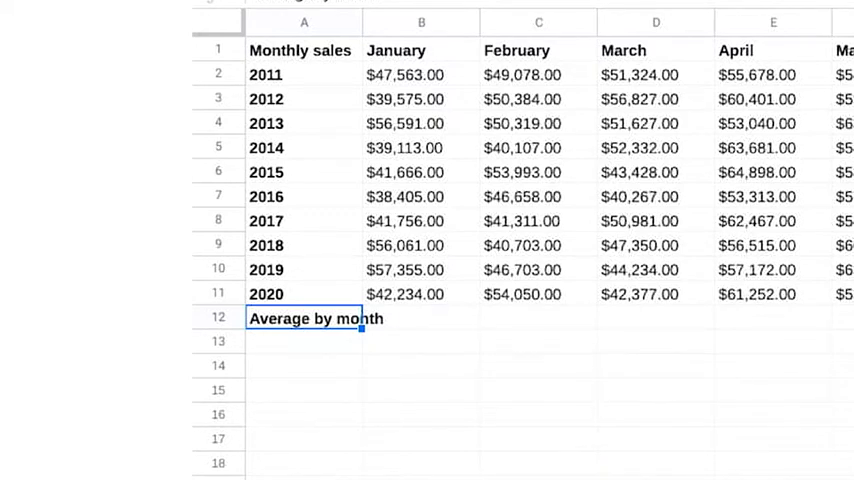
- Begin an =AVERAGE( formula in B12
type("=")
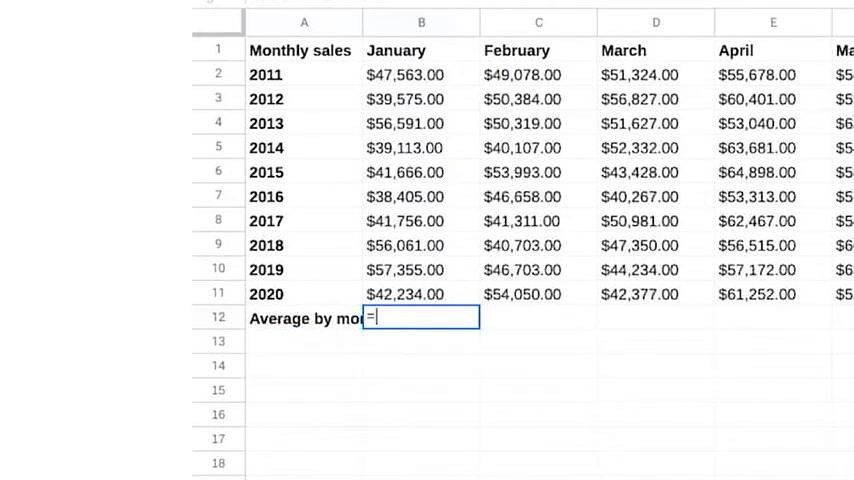
type("AVERAGE")
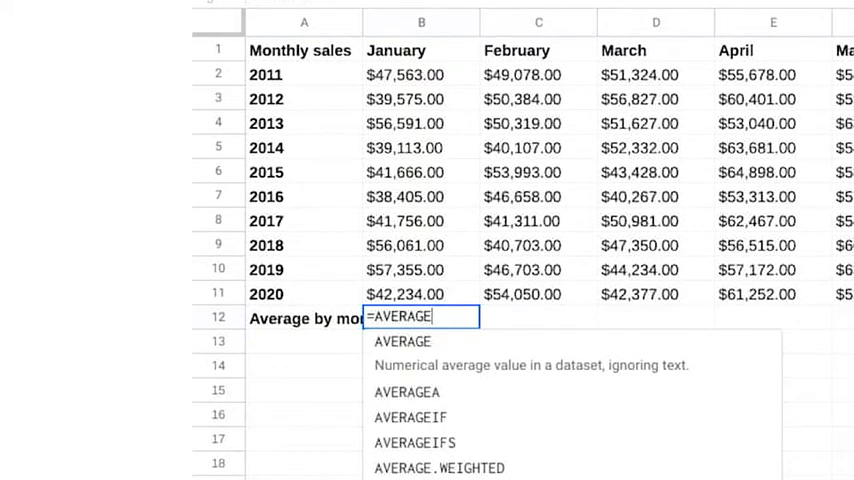
type("(")
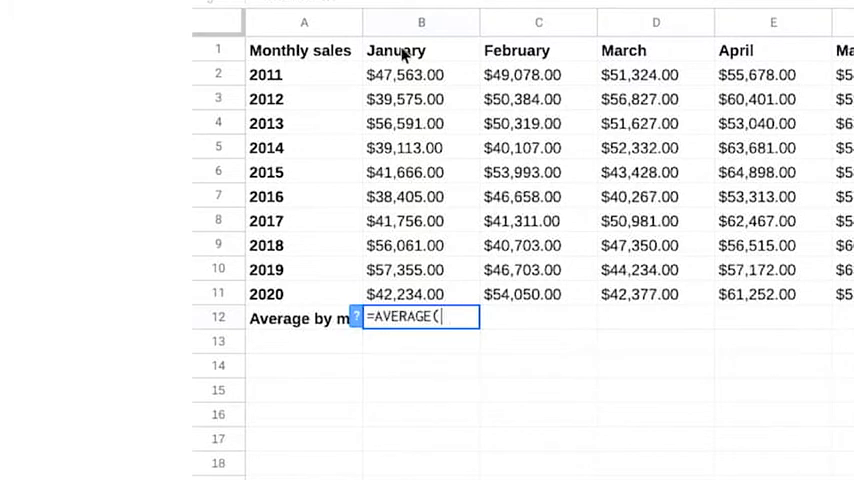
- Use January's B2:B11 sales as the AVERAGE range
left_click_drag(405, 74, 405, 221)
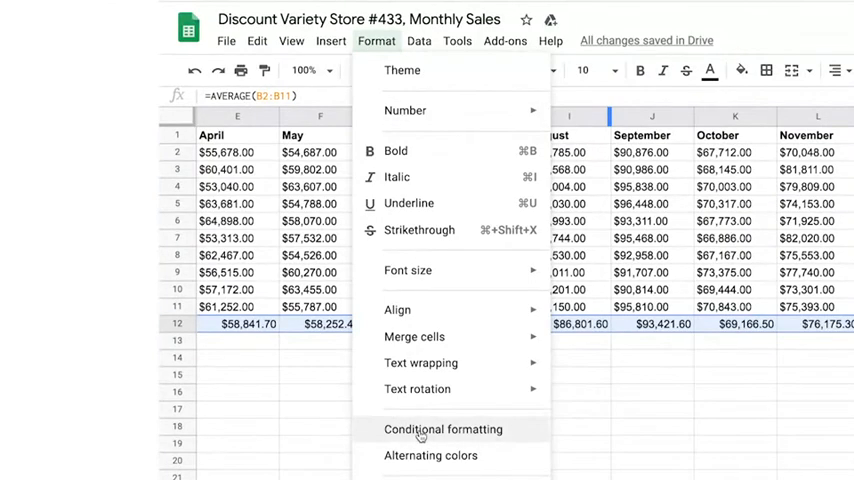
- Apply a colour-scale conditional format to row 12 with green for the maximum
left_click(442, 429)
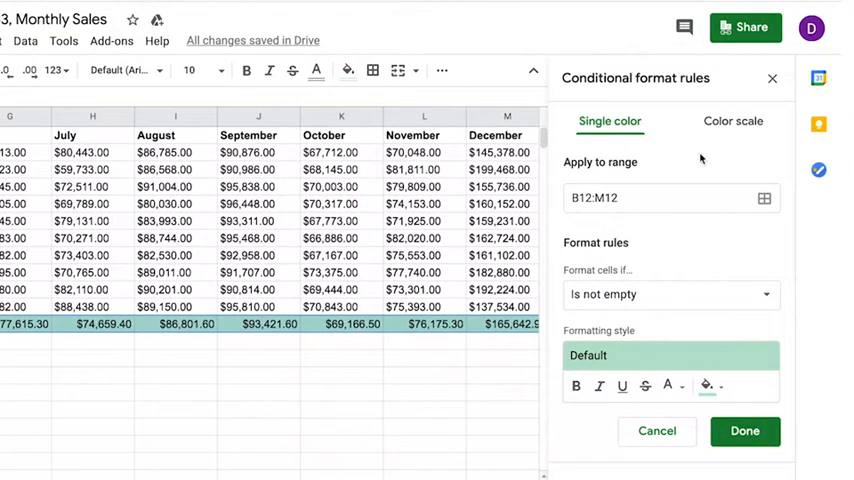
left_click(724, 121)
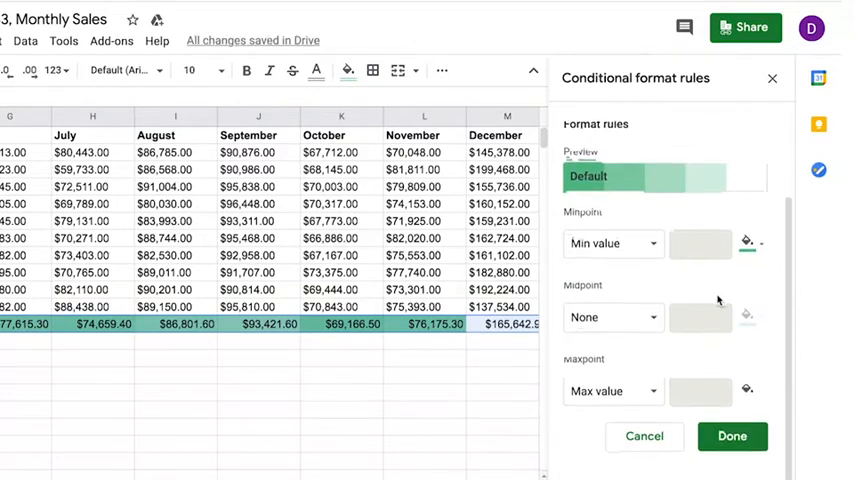
left_click(746, 243)
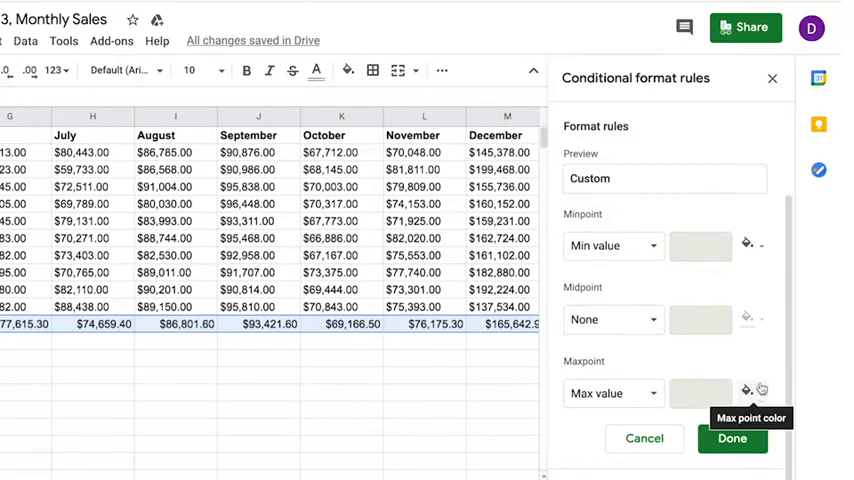
left_click(747, 390)
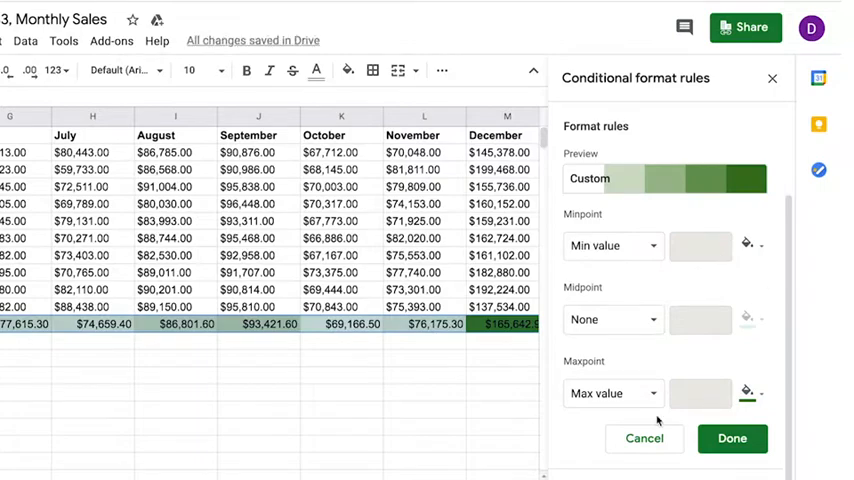
left_click(732, 438)
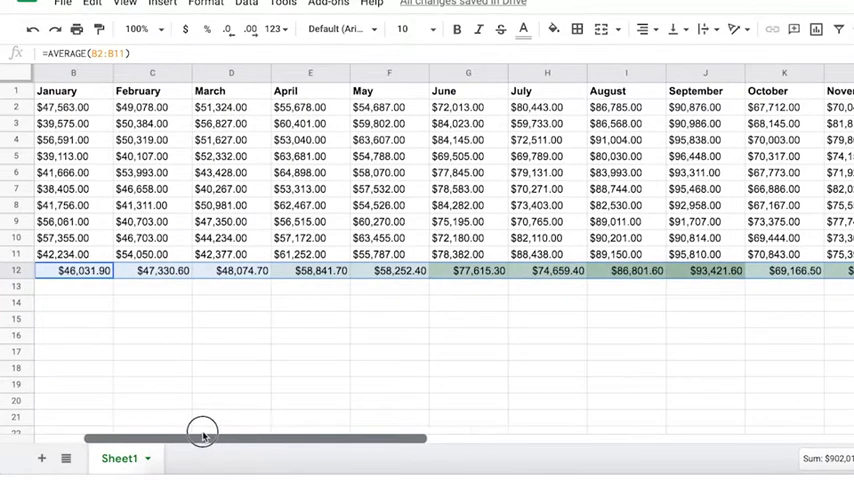
left_click(152, 302)
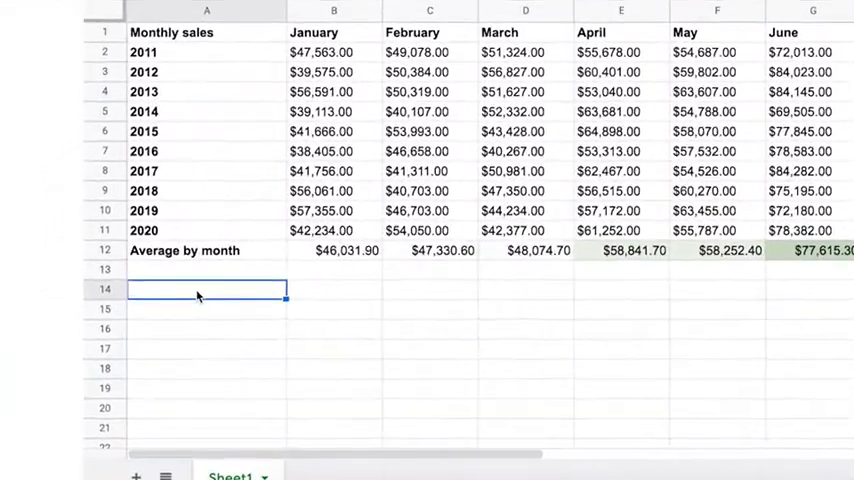
- Label A14 'Lowest monthly average' and start =MIN( in B14
type("Lowest")
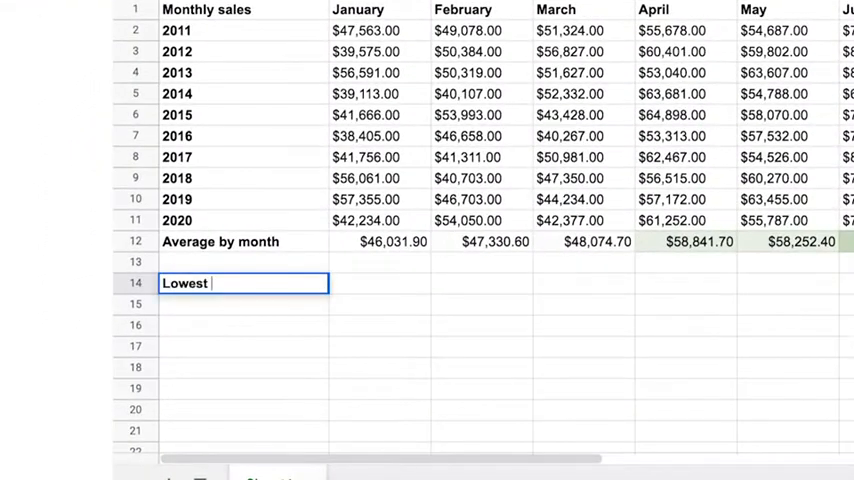
type("monthly avera")
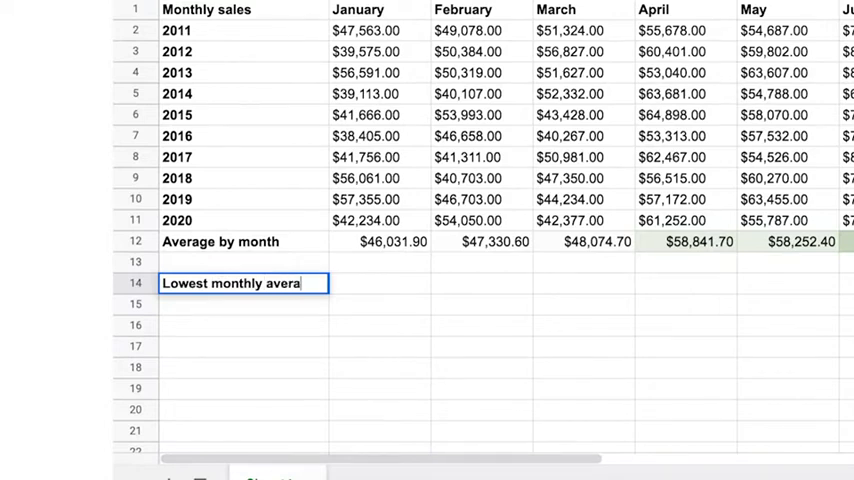
key("Enter")
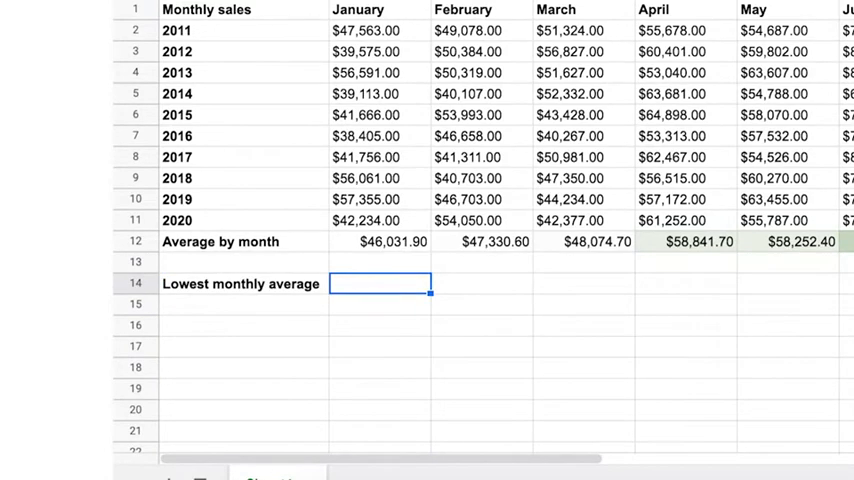
type("=MIN")
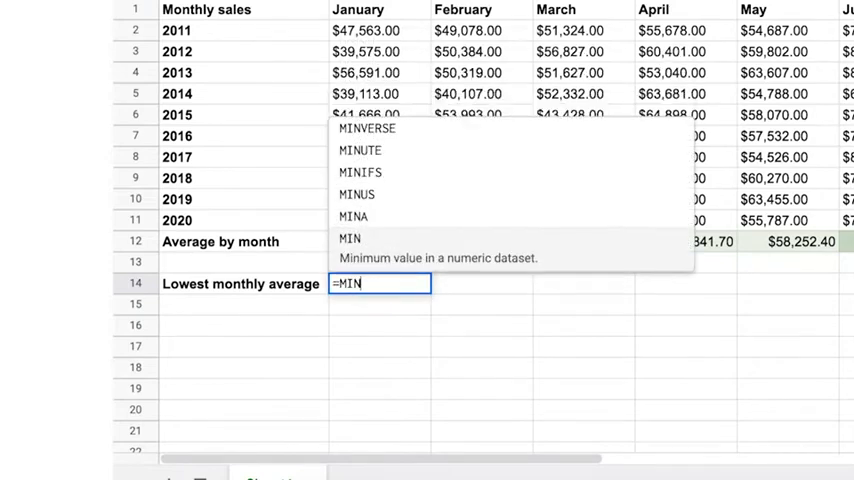
type("(")
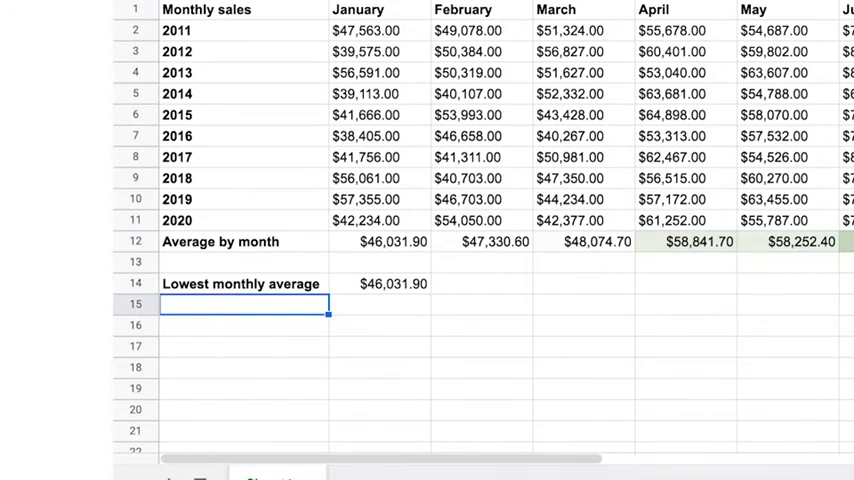
- Label A15 'Highest monthly average' and start =MAX( in B15
type("Highest monthly average")
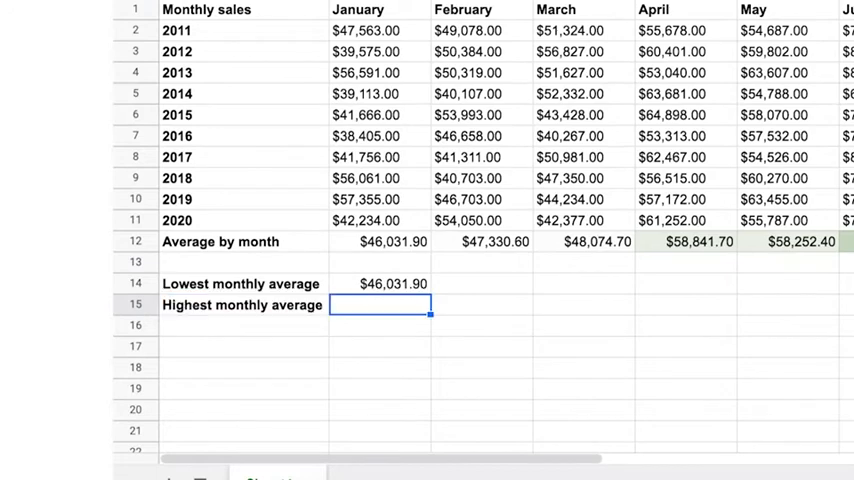
type("=")
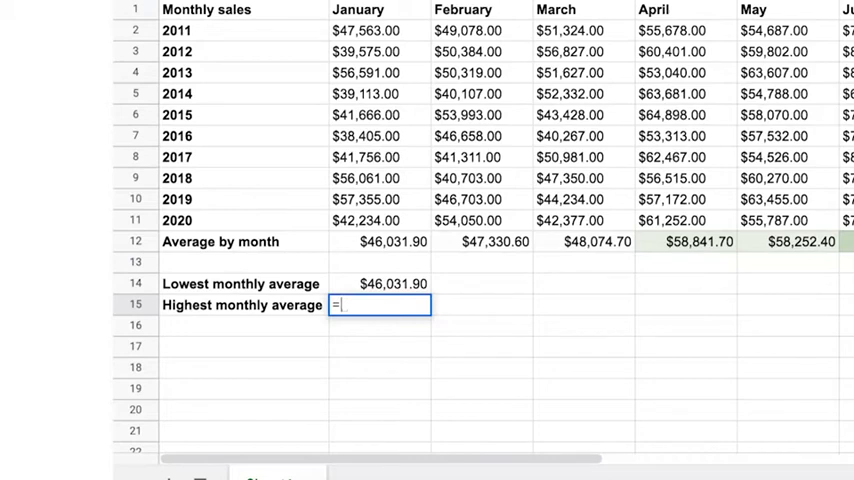
type("MAX(")
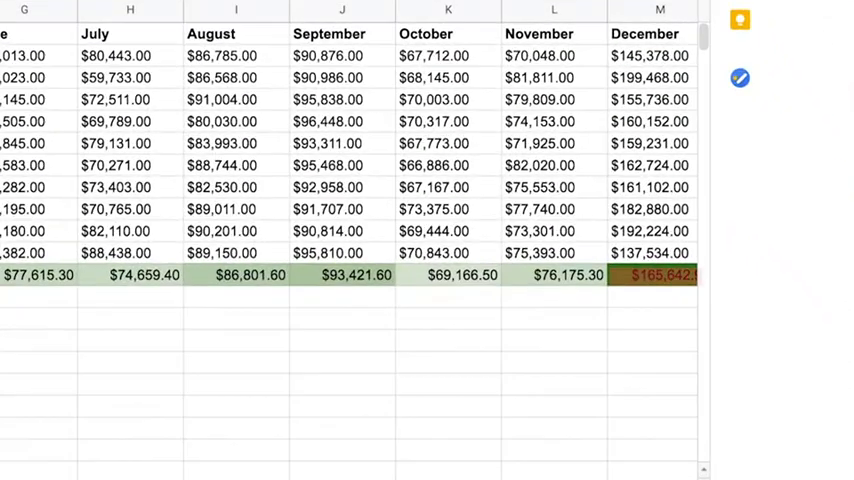
scroll("left", 3)
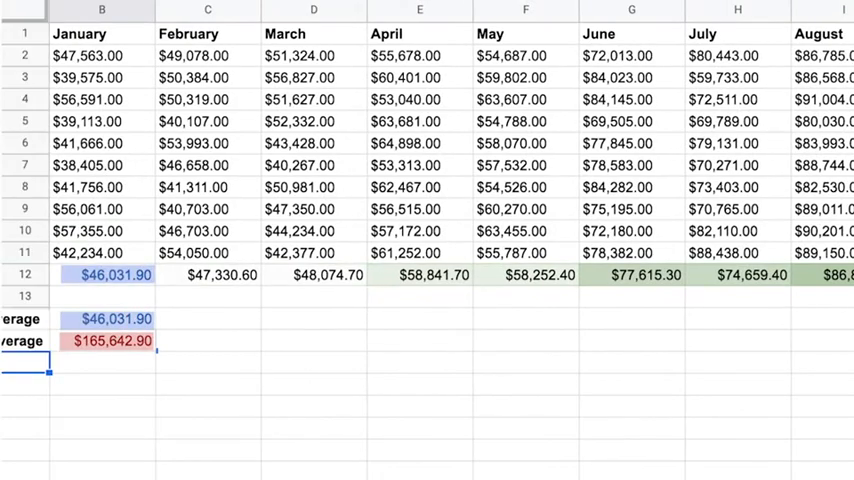